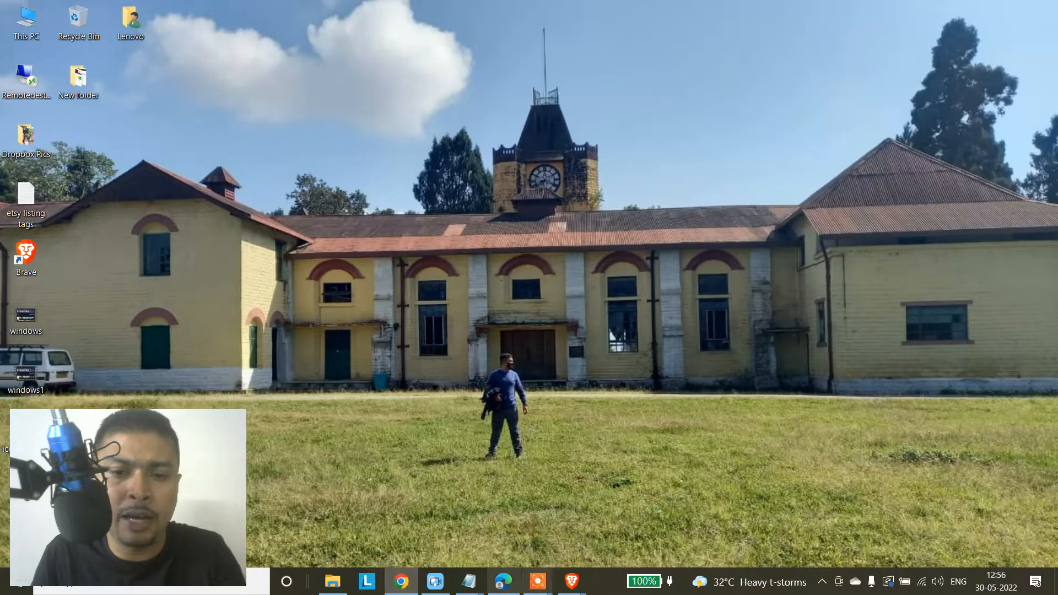
mouse_move(571, 580)
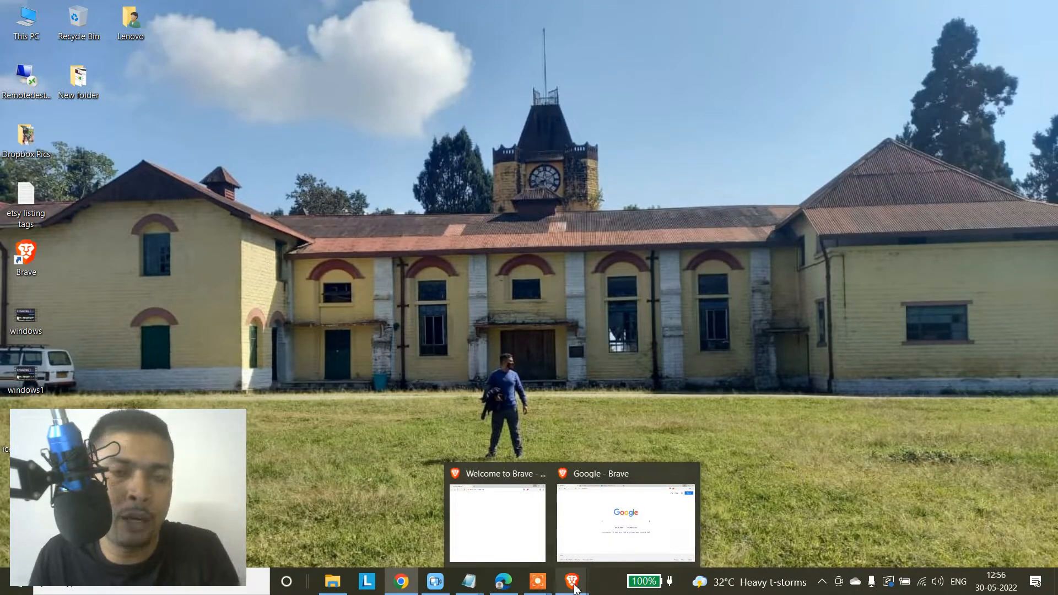
Step: Bring the open Brave window to the front from its taskbar preview
click(623, 523)
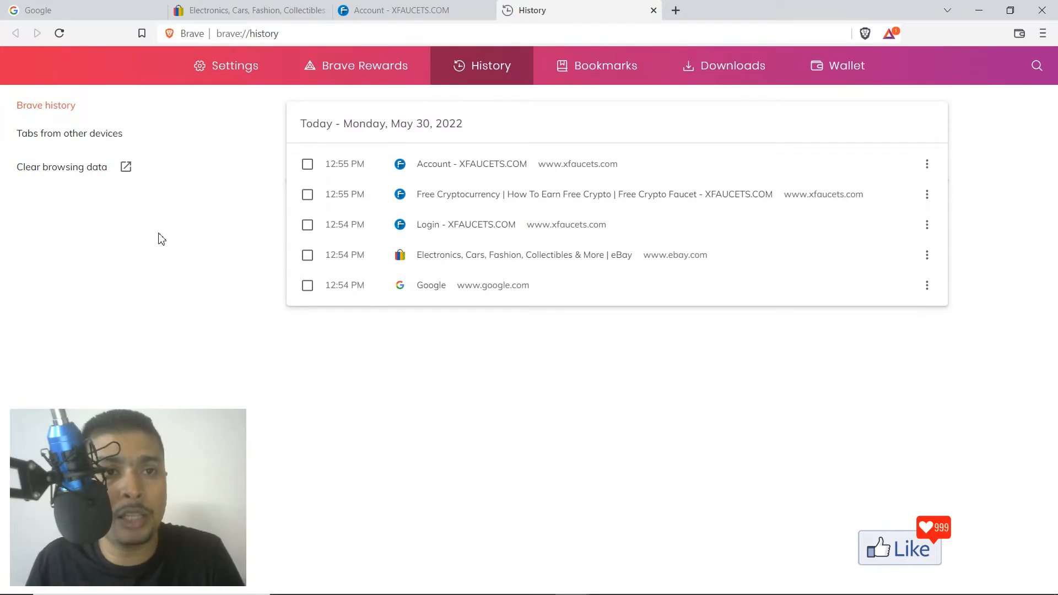
mouse_move(57, 107)
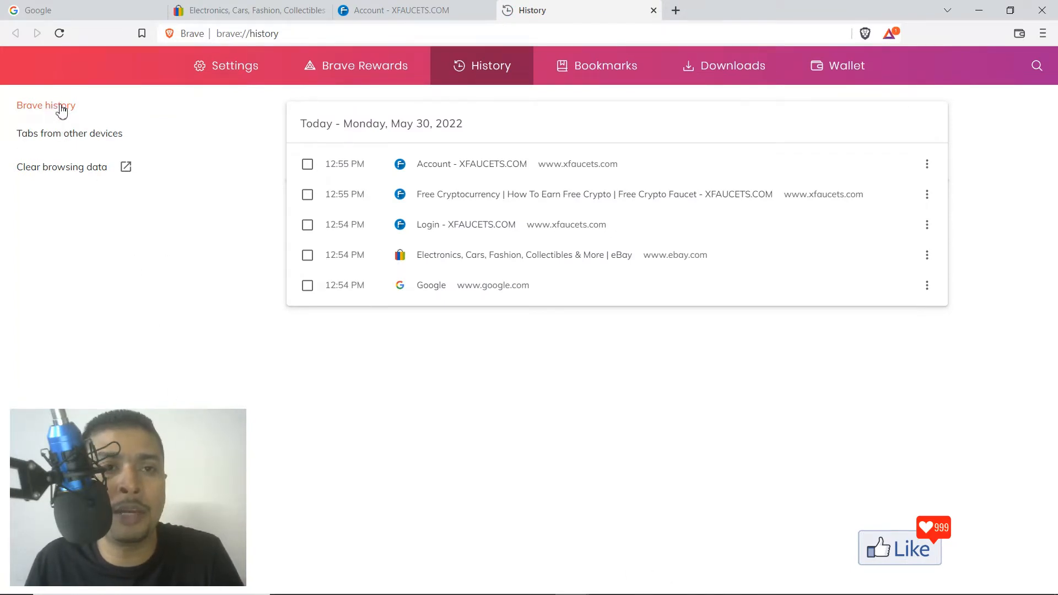
mouse_move(40, 142)
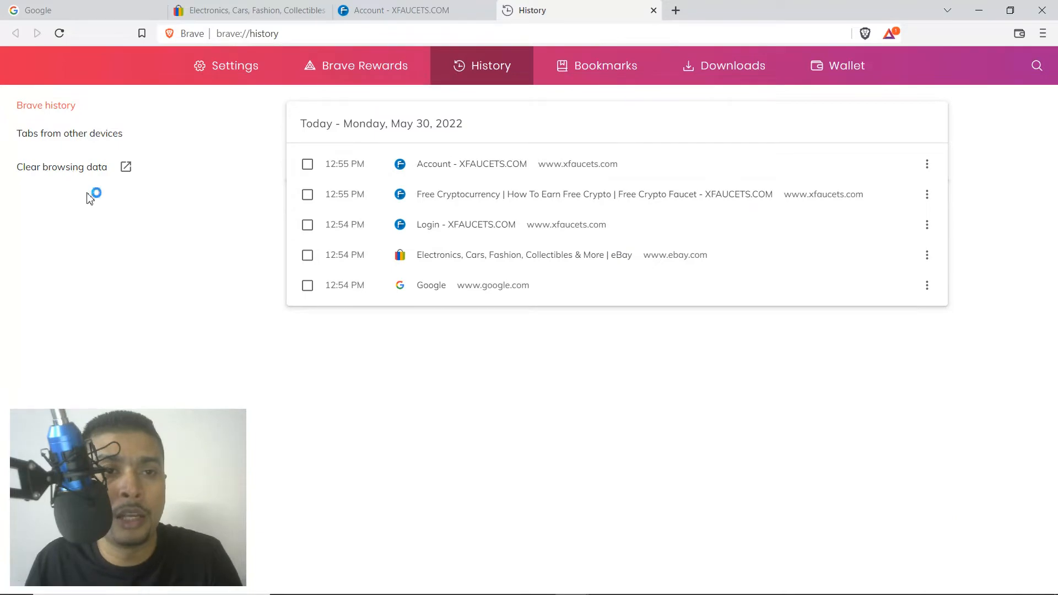
Step: Open Clear browsing data from the History page and move to the Advanced tab
click(61, 166)
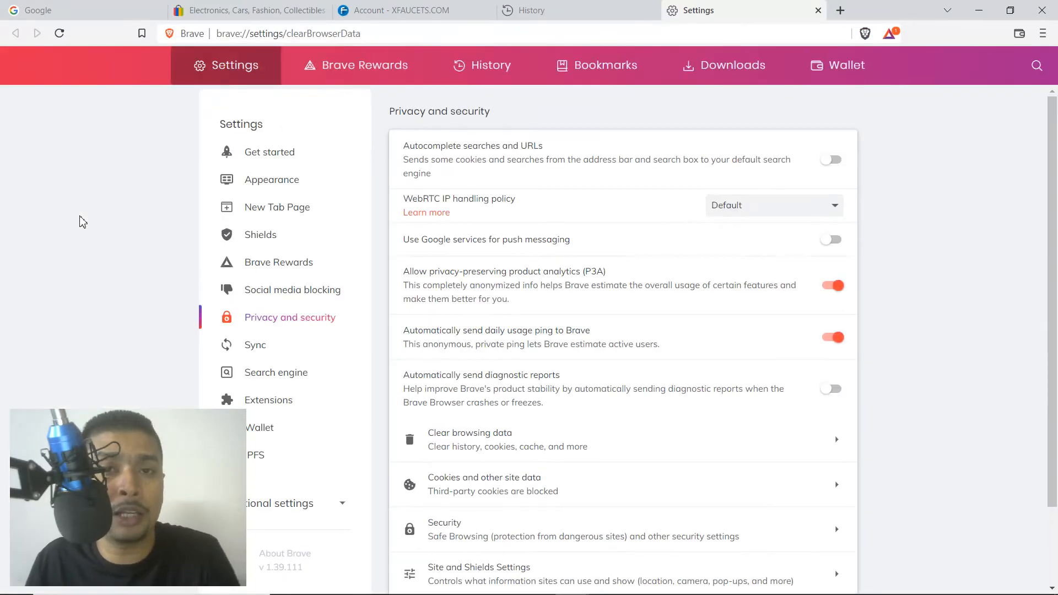
click(469, 439)
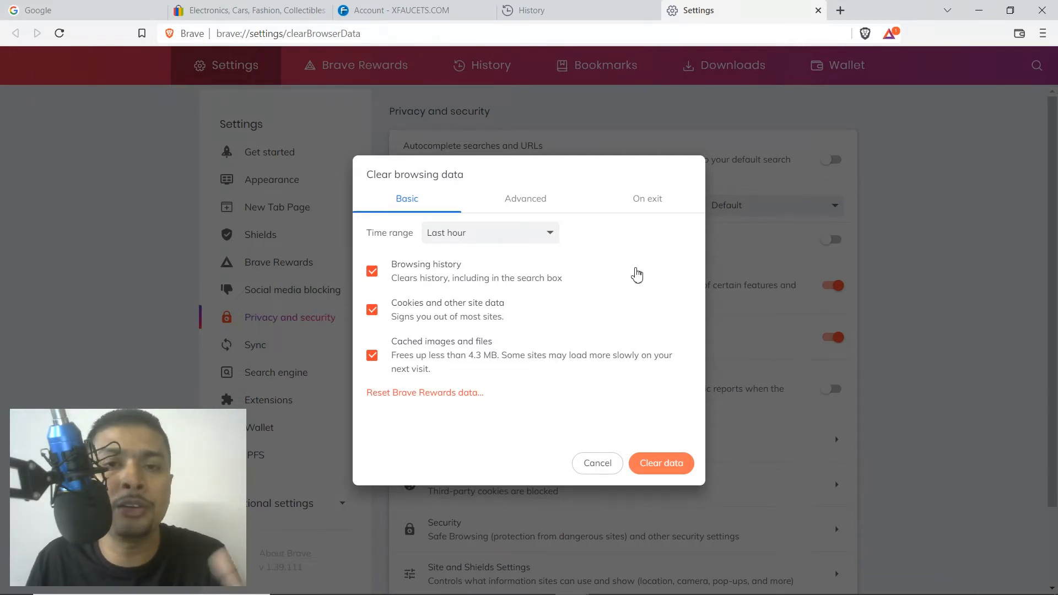
click(489, 232)
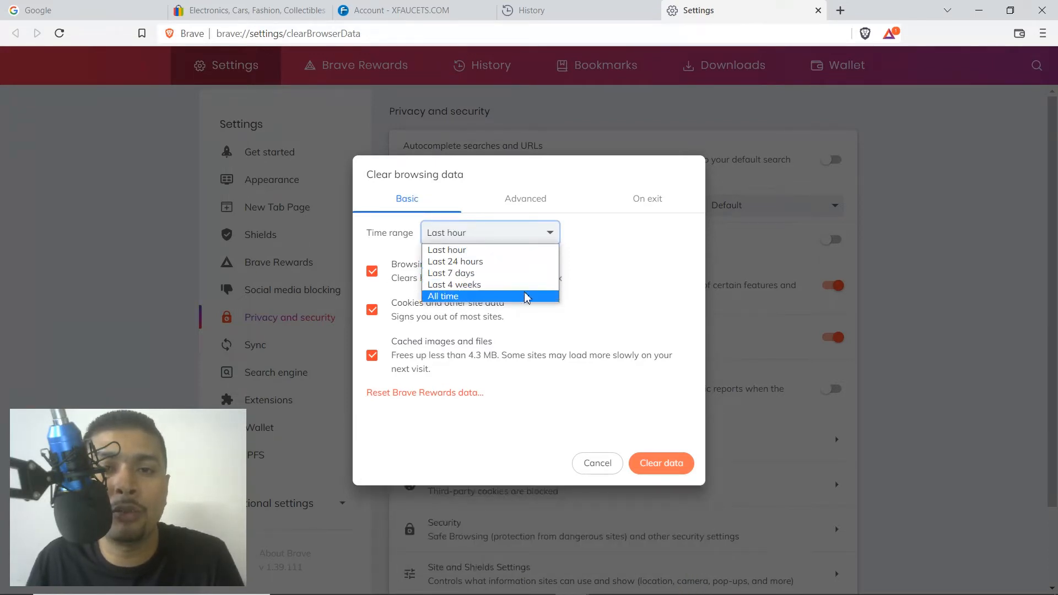
click(525, 198)
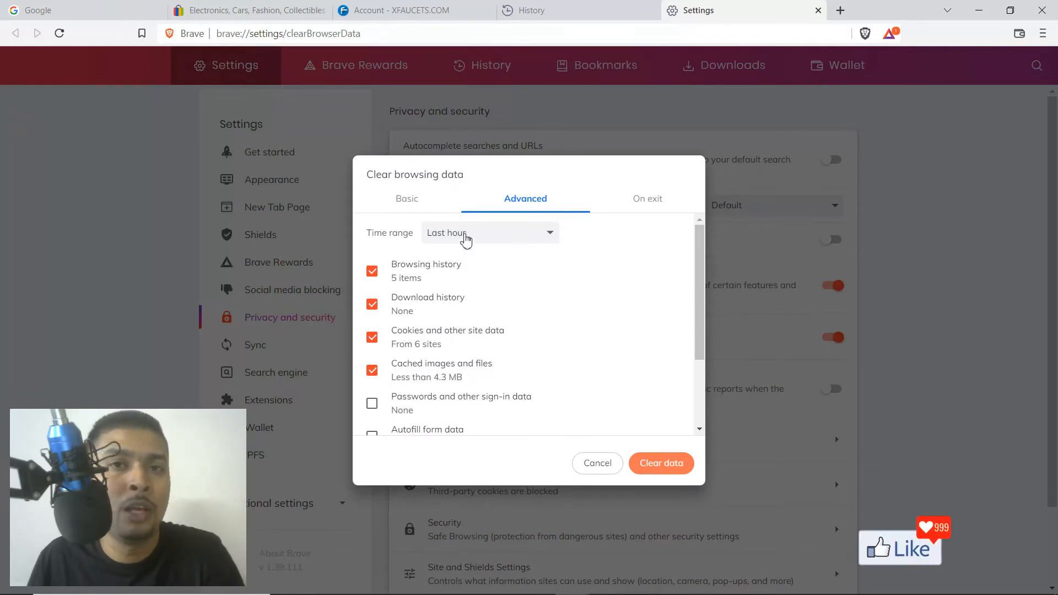
Step: Operate the Time range dropdown in the Advanced clearing options
click(489, 232)
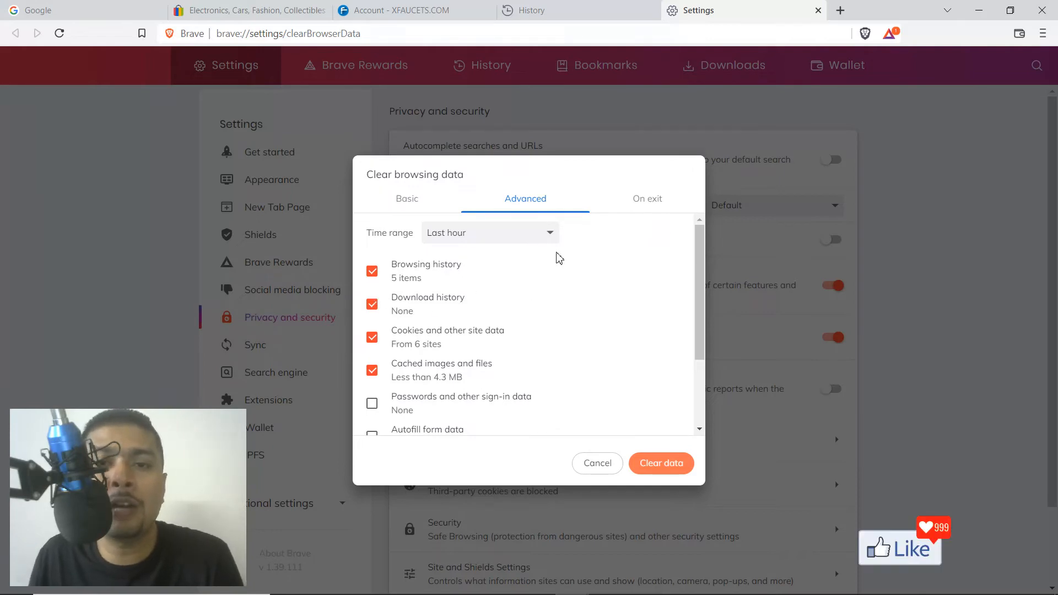
mouse_move(532, 207)
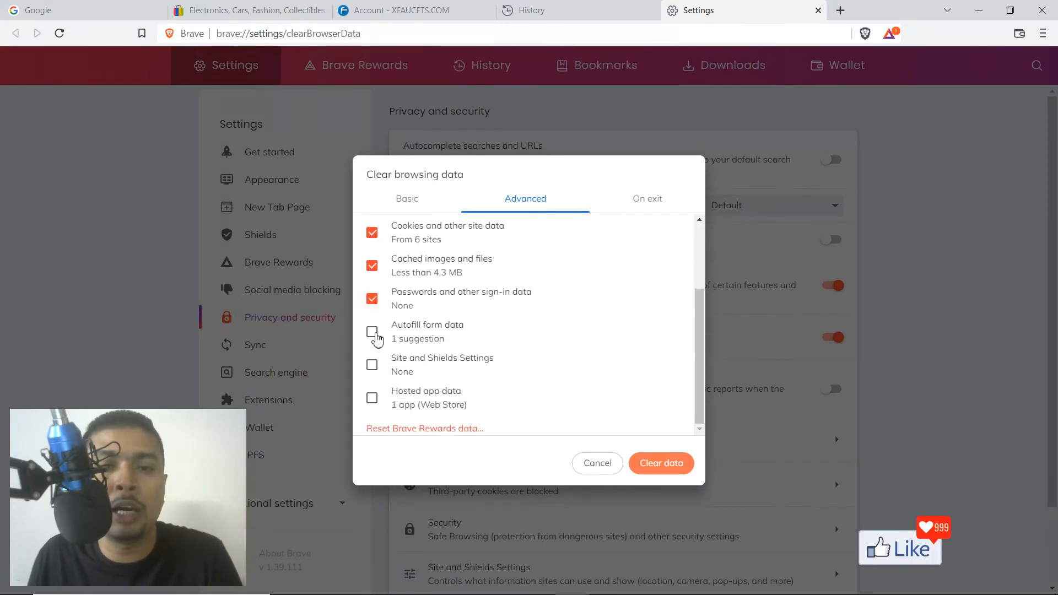
Step: Tick Autofill form data and re-check cookies and cached images and files
click(372, 332)
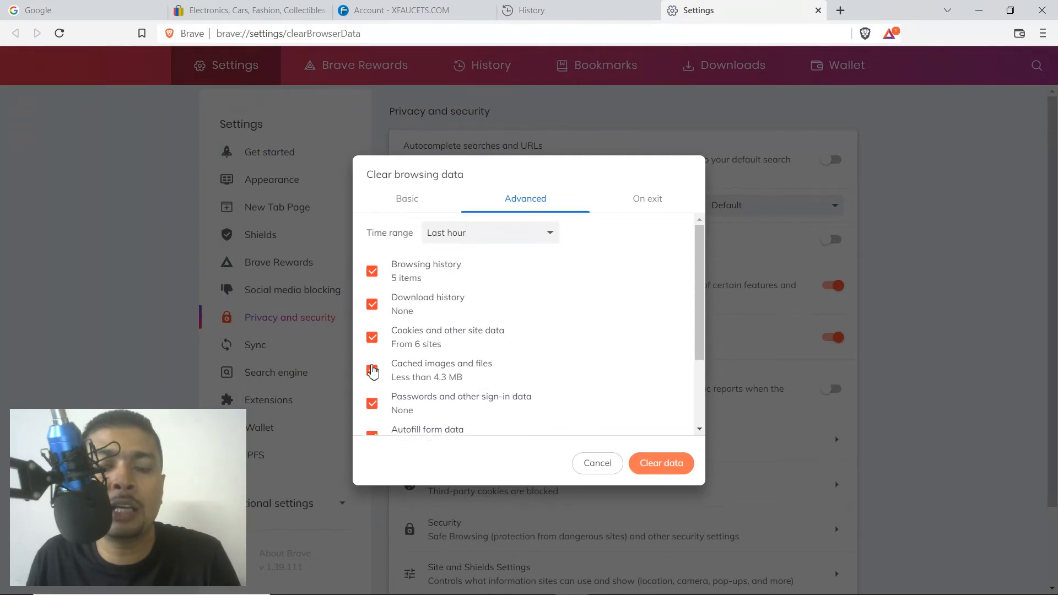
click(372, 337)
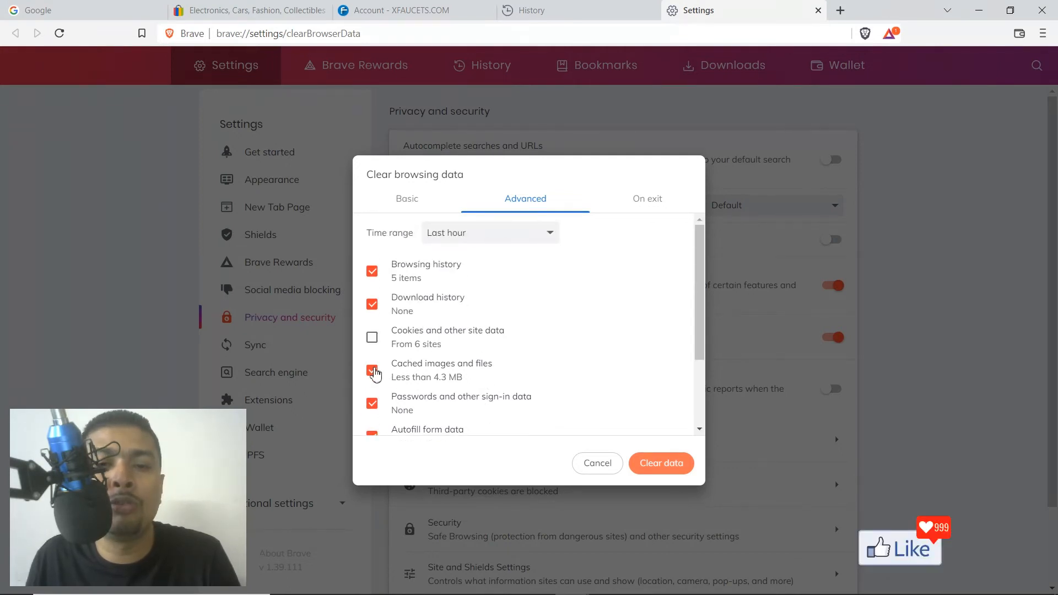
click(372, 337)
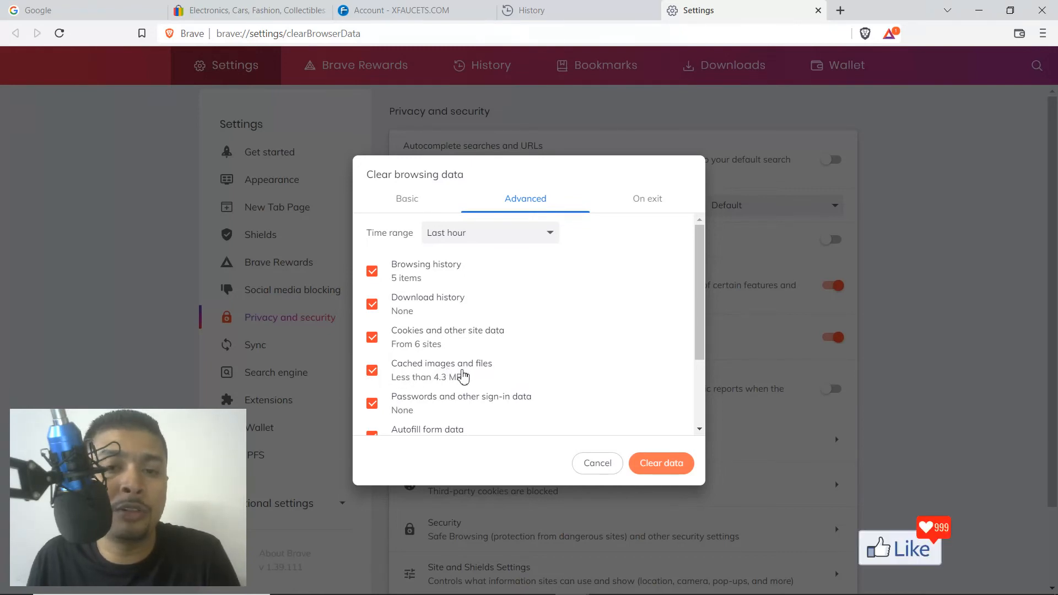
mouse_move(472, 375)
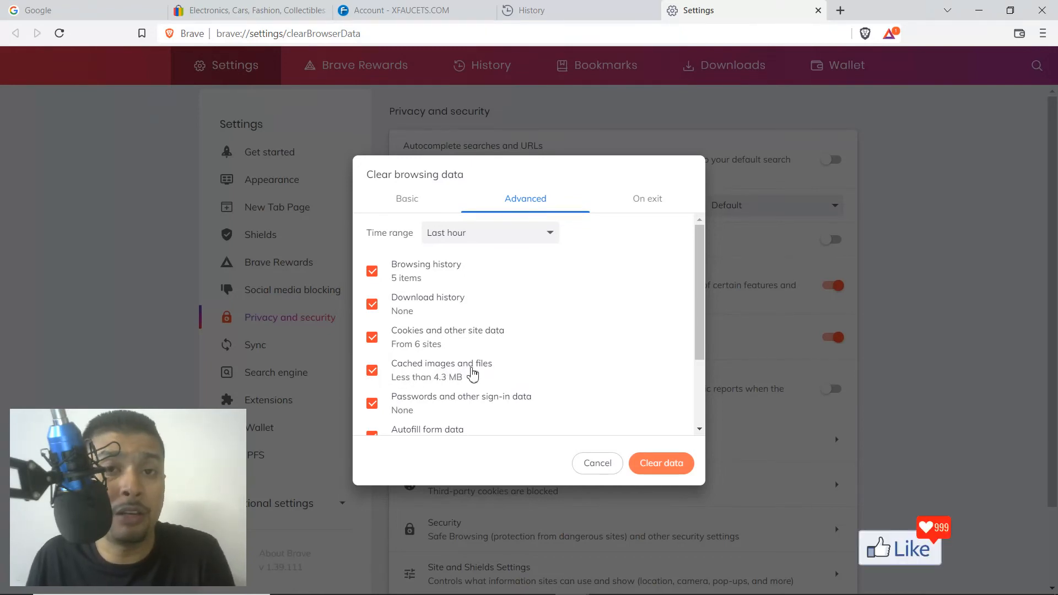
click(372, 370)
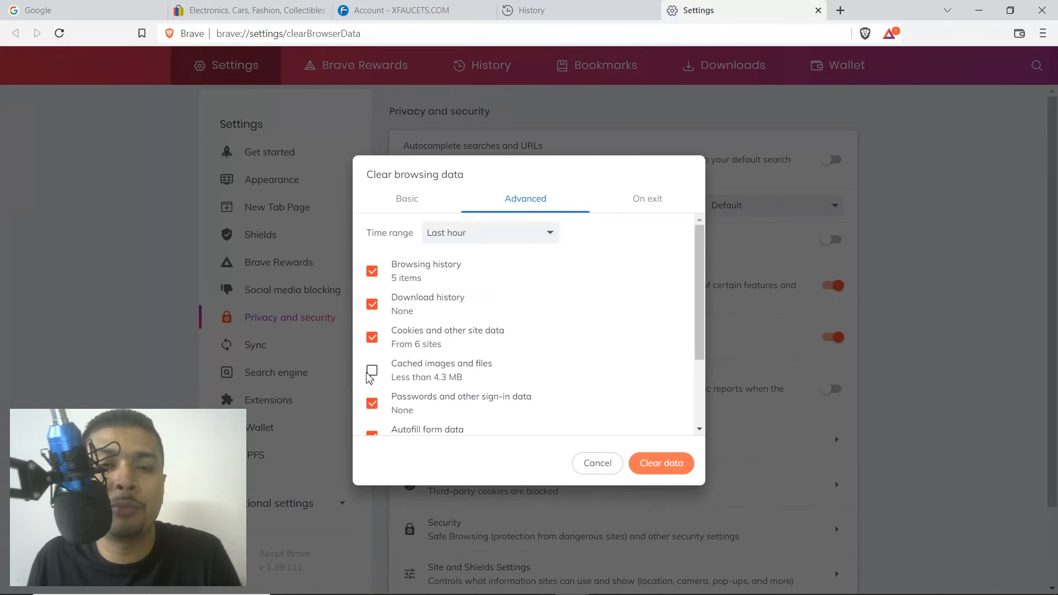
click(372, 369)
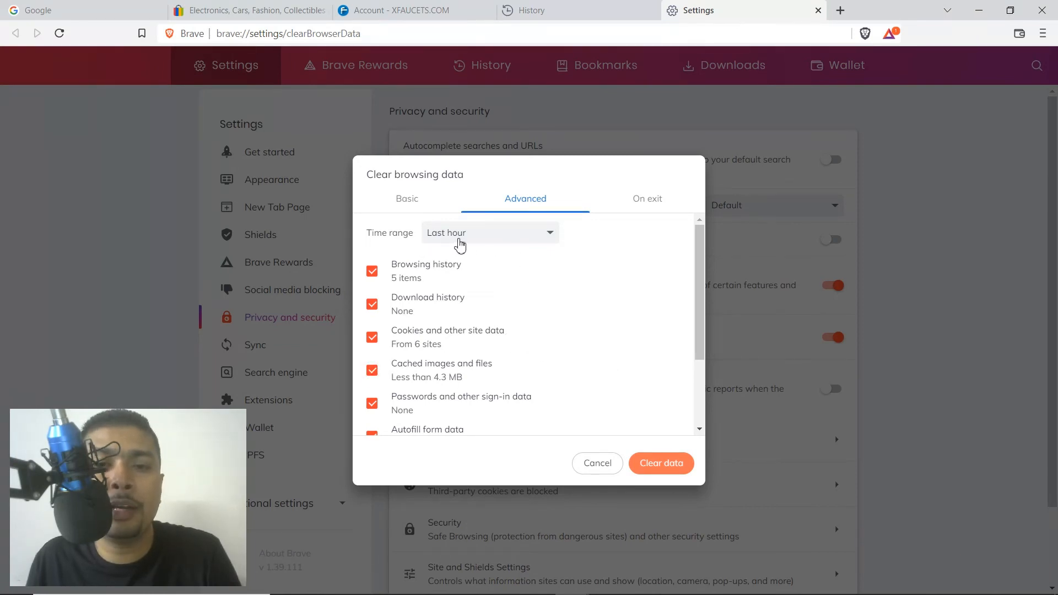
Step: Change the clearing time range from Last hour to All time
click(489, 232)
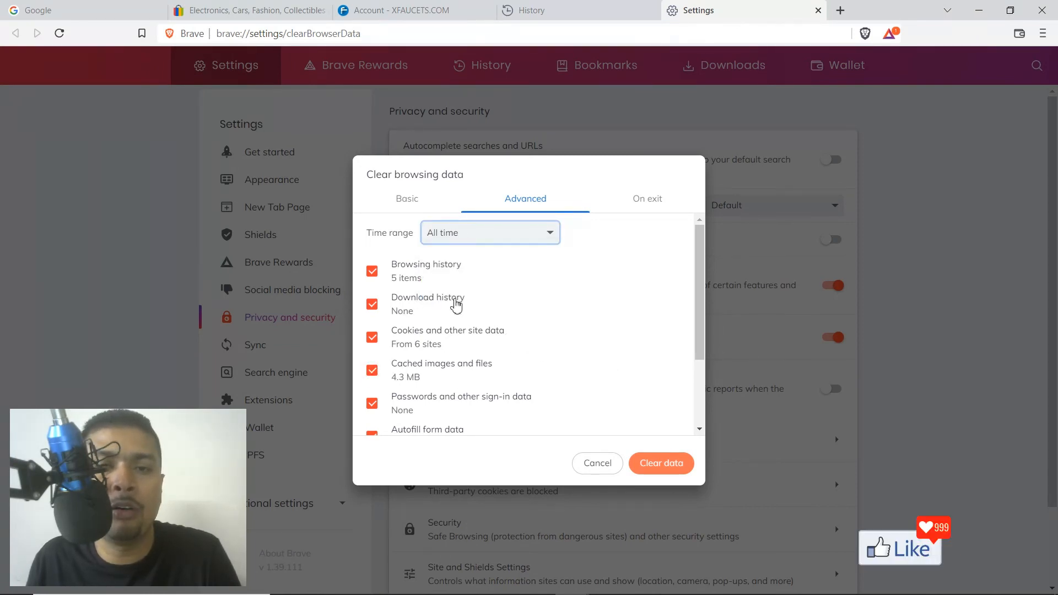
mouse_move(643, 291)
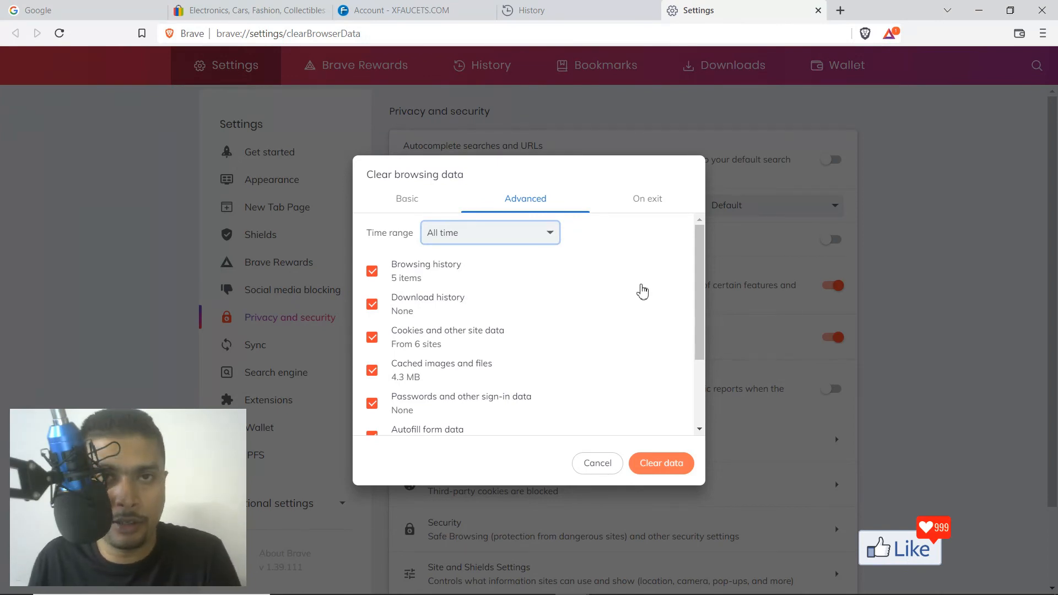